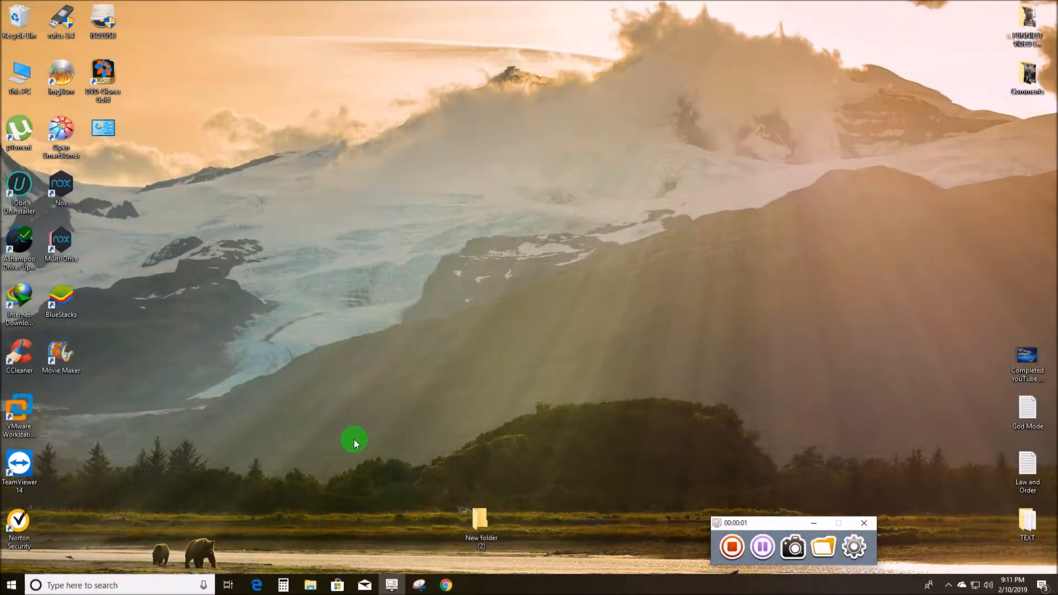
pyautogui.moveTo(154, 478)
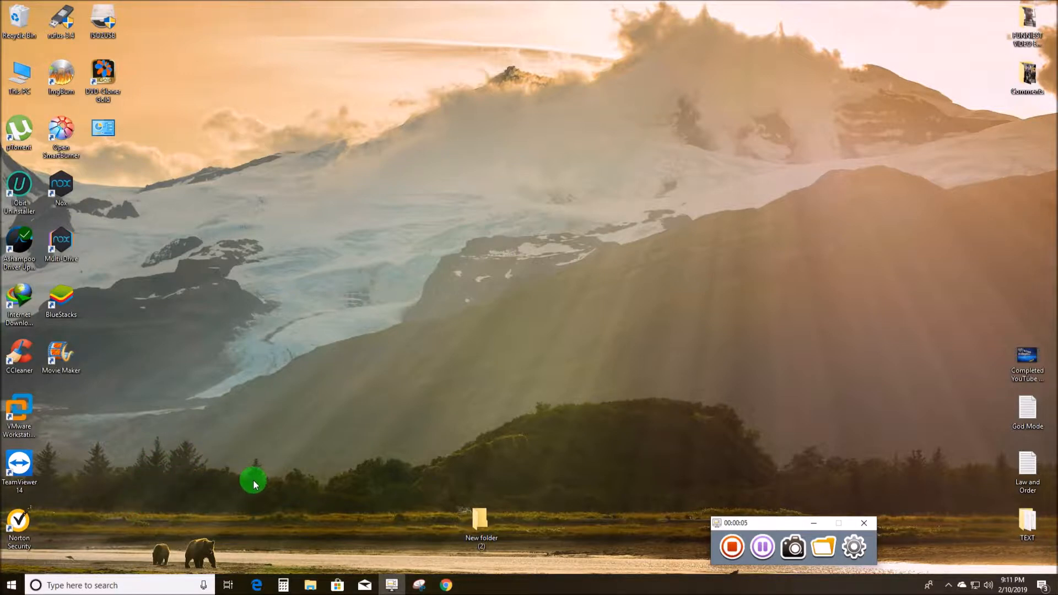
pyautogui.moveTo(290, 430)
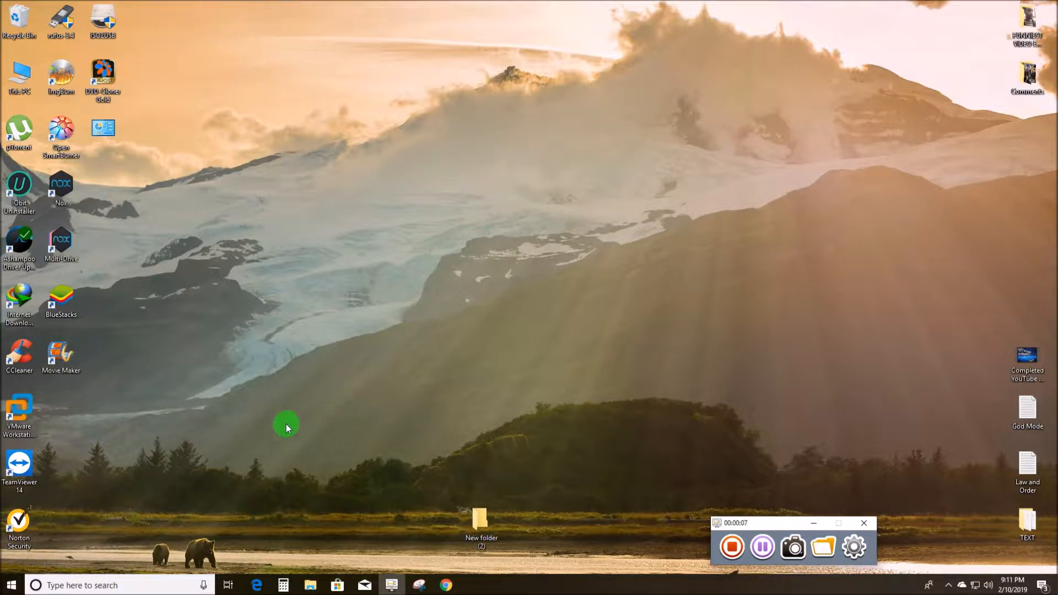
pyautogui.moveTo(287, 447)
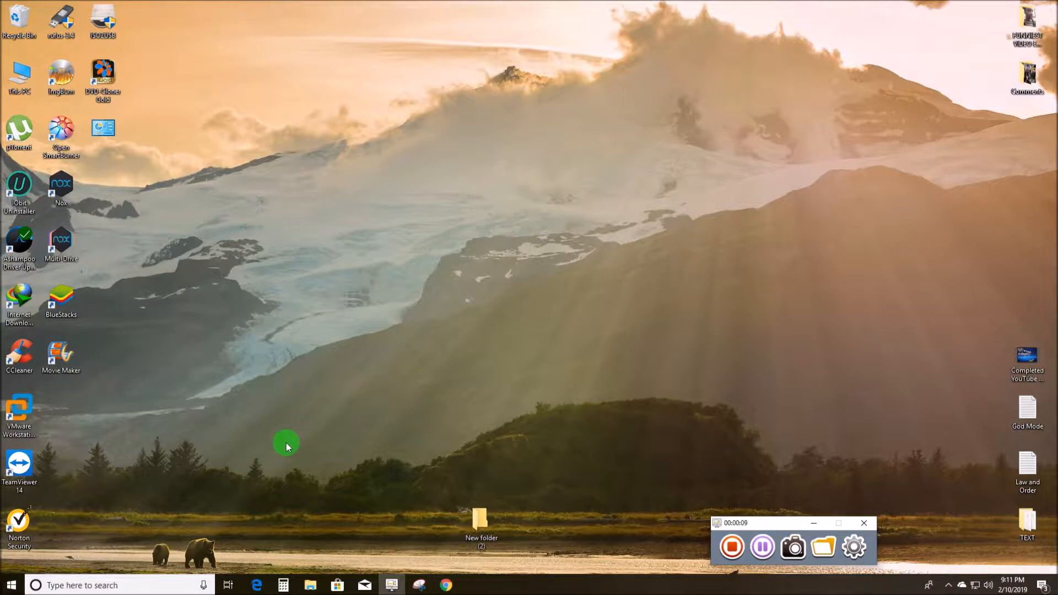
pyautogui.moveTo(158, 474)
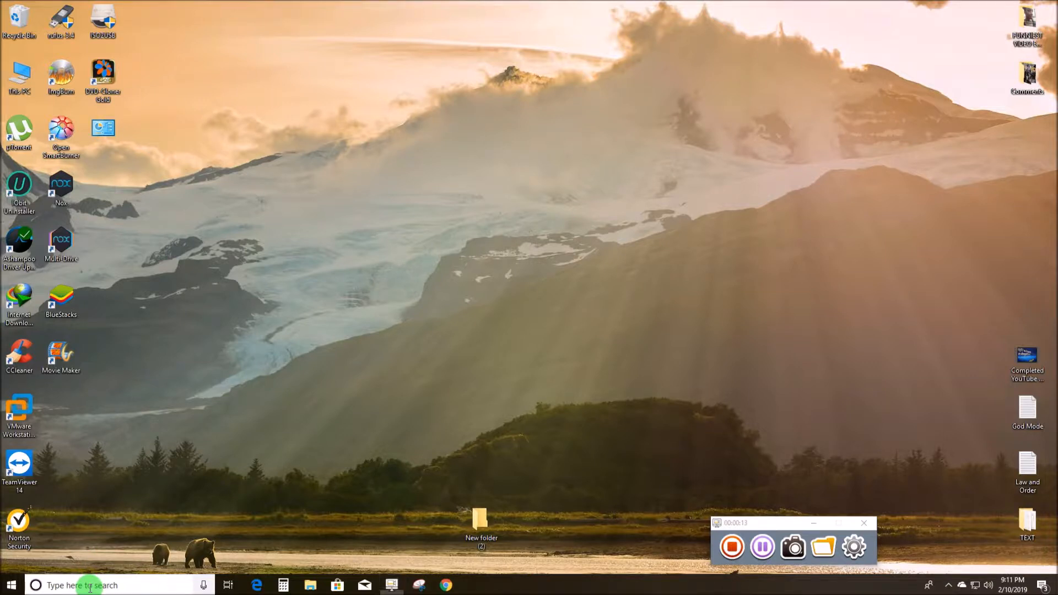
# Search Windows for 'create a restore point' and bring up System Properties' System Protection settings
pyautogui.click(88, 585)
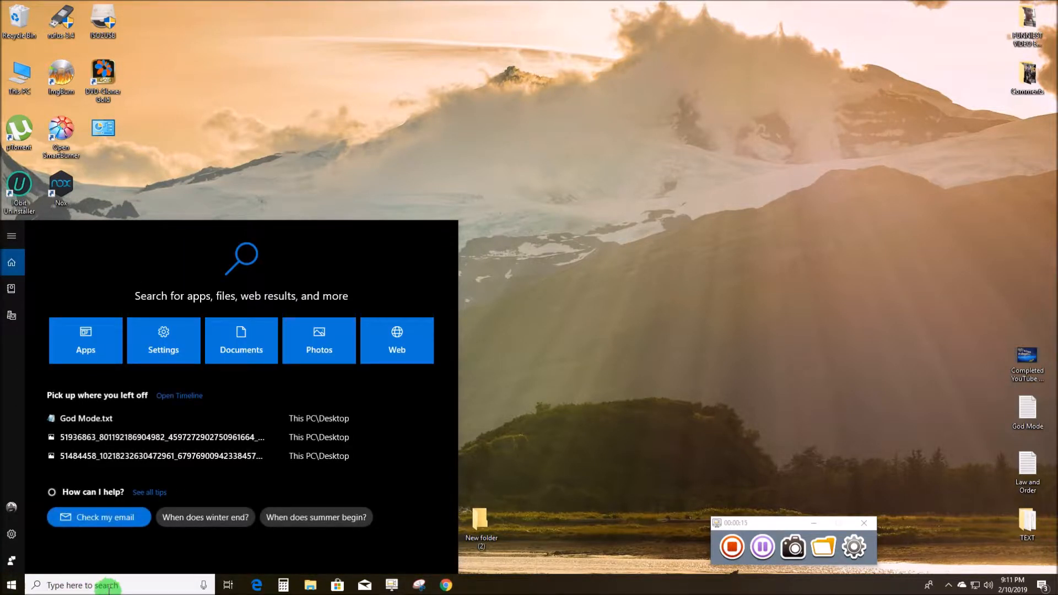
pyautogui.write('create a restore point')
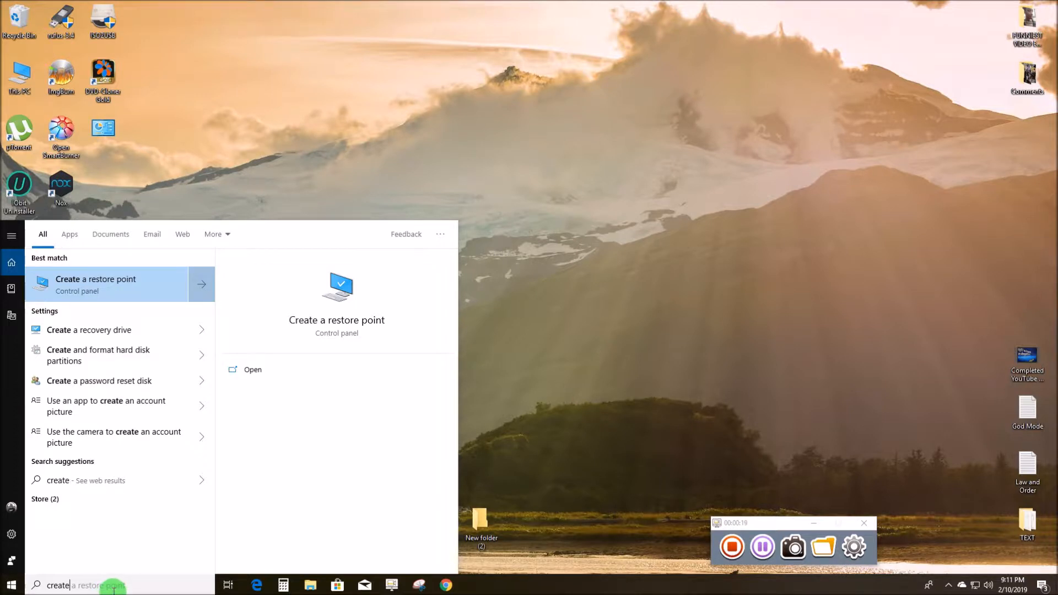
pyautogui.click(95, 285)
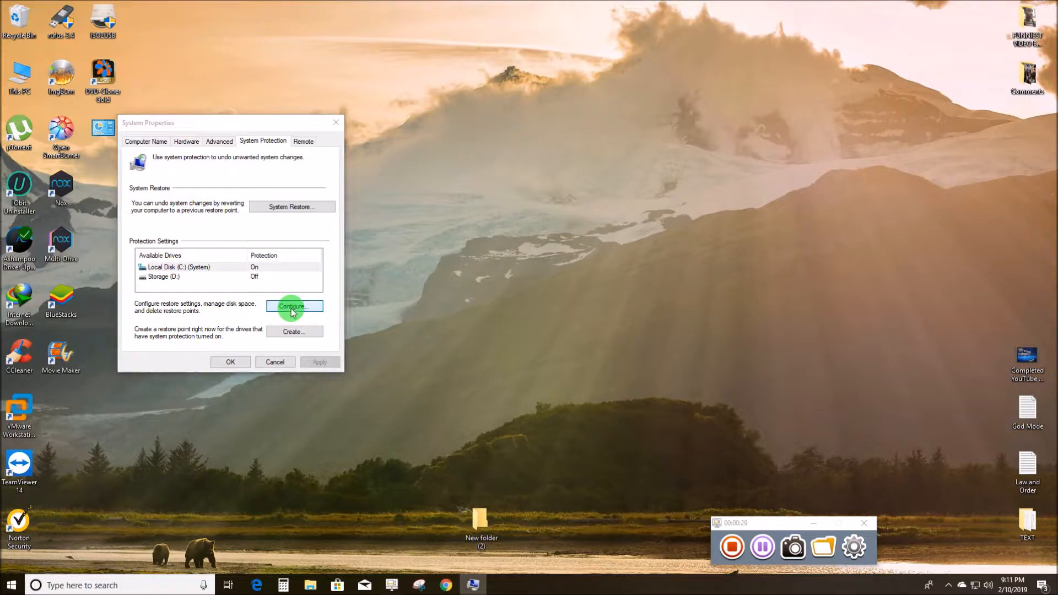
pyautogui.click(295, 306)
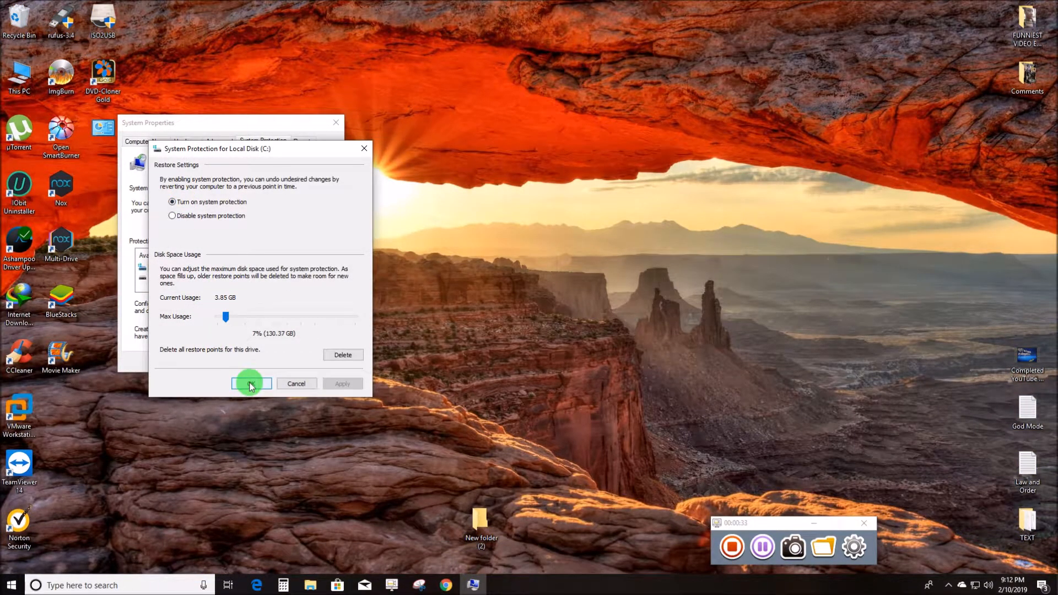
pyautogui.click(252, 383)
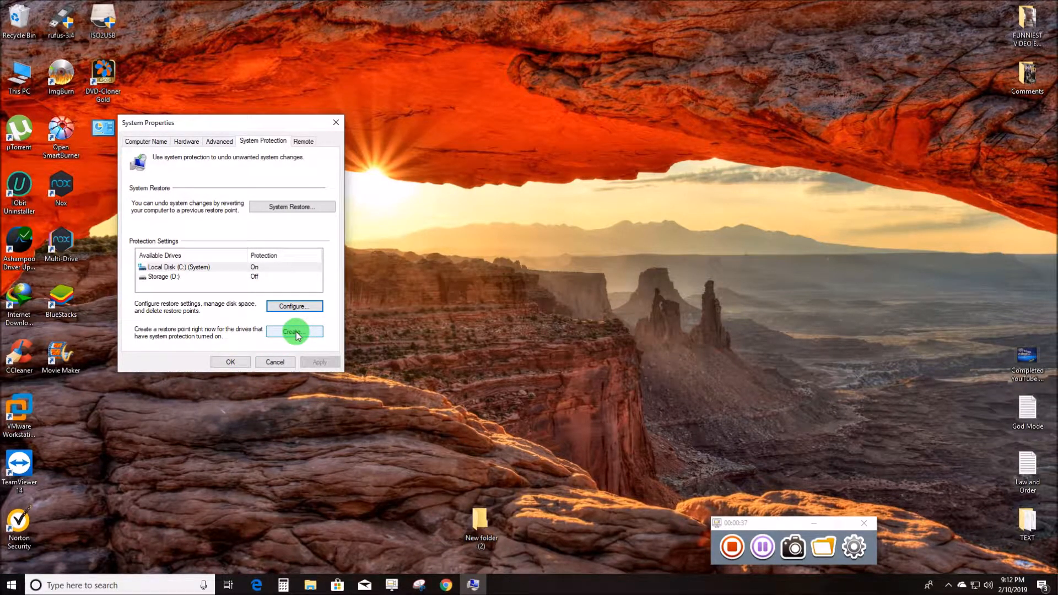
# Create a manual restore point described 'Everything is fine' and dismiss its success message
pyautogui.click(295, 332)
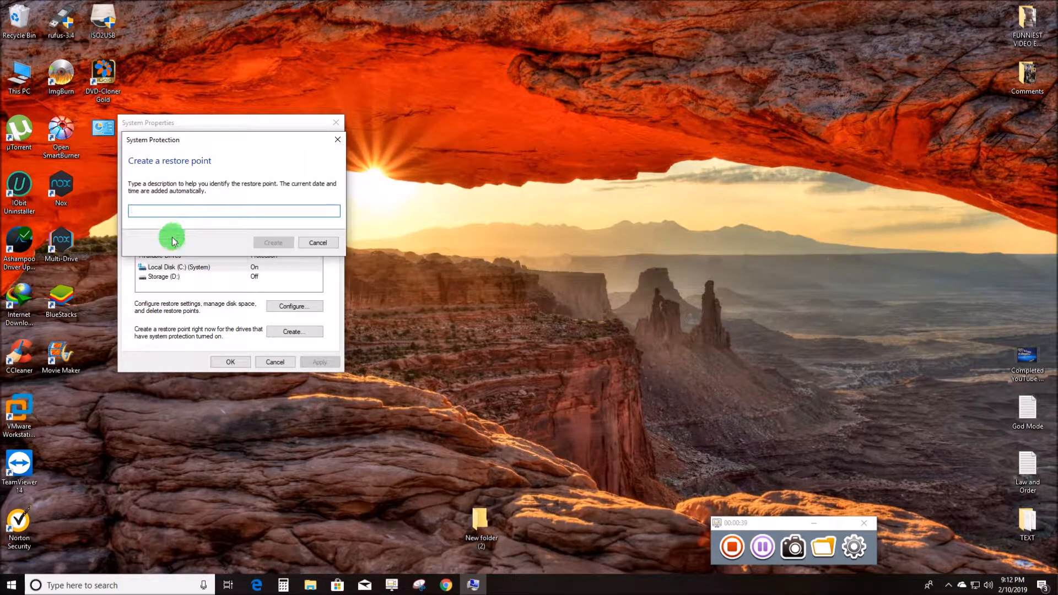
pyautogui.write('Evl')
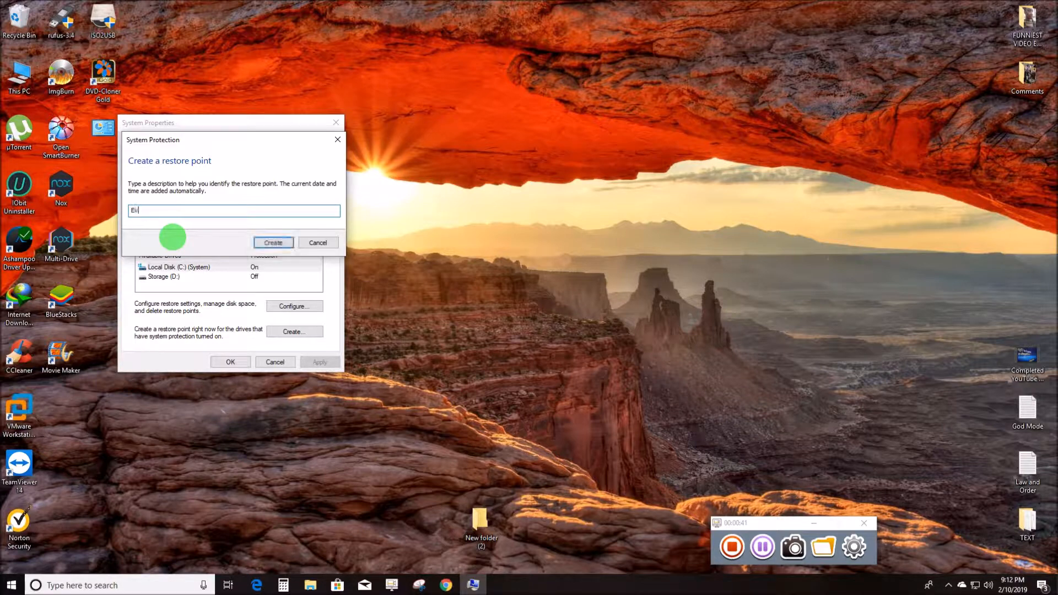
pyautogui.write('verything is f')
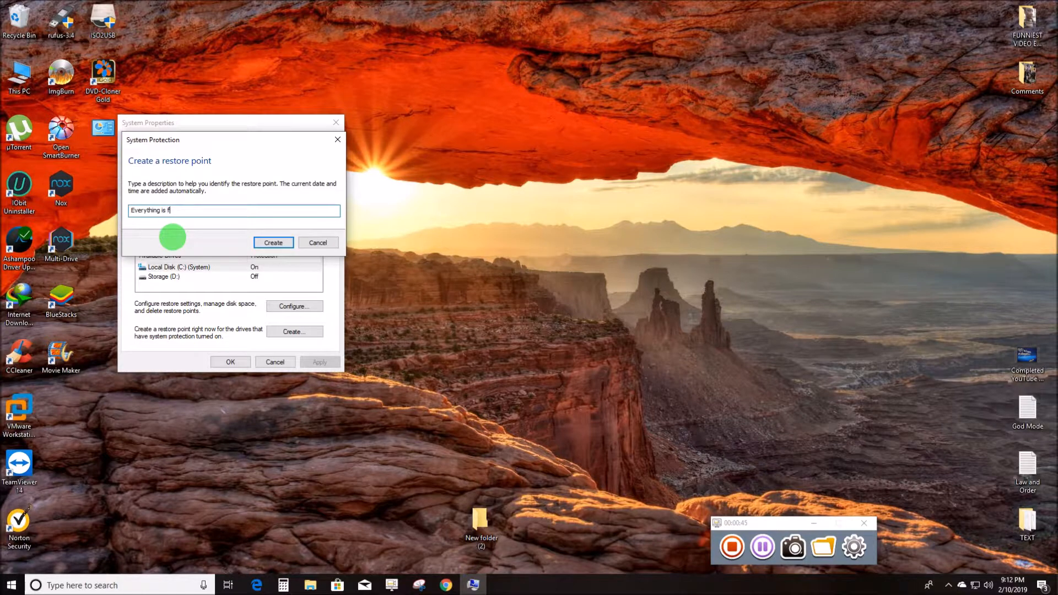
pyautogui.write('ine.')
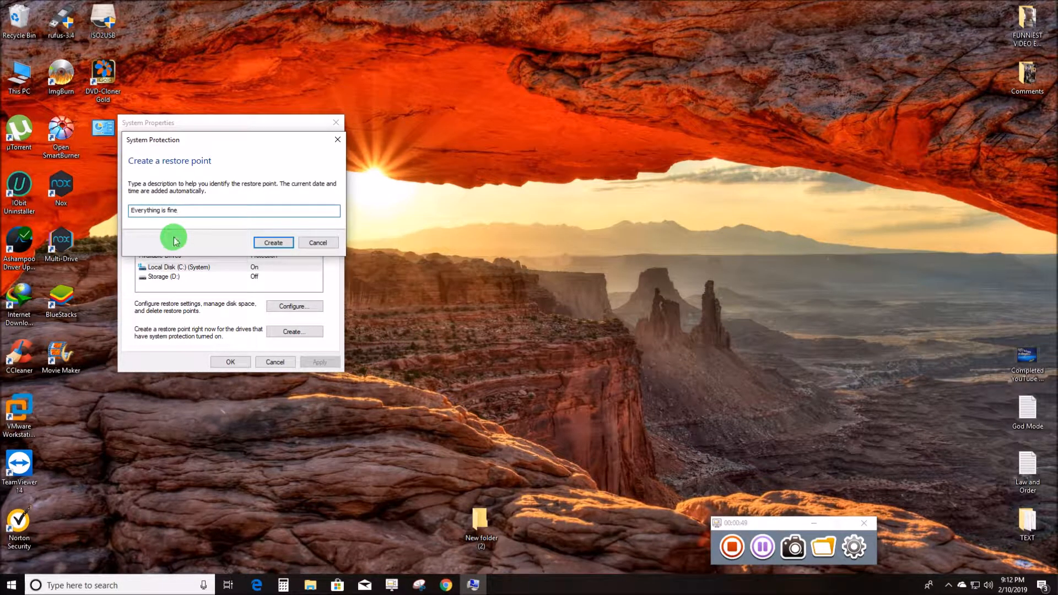
pyautogui.moveTo(191, 251)
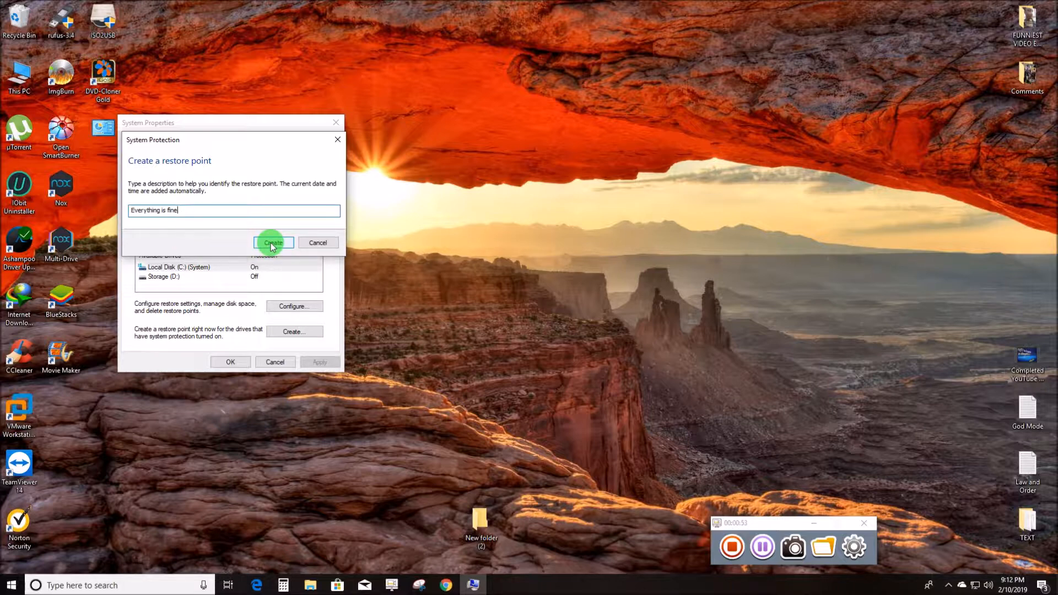
pyautogui.click(273, 243)
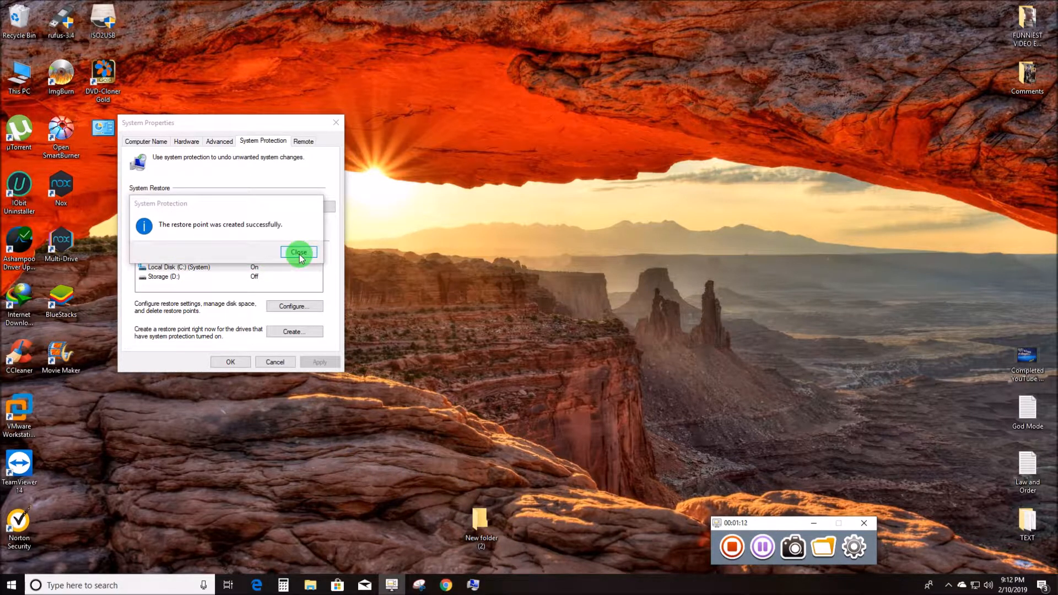
pyautogui.click(299, 251)
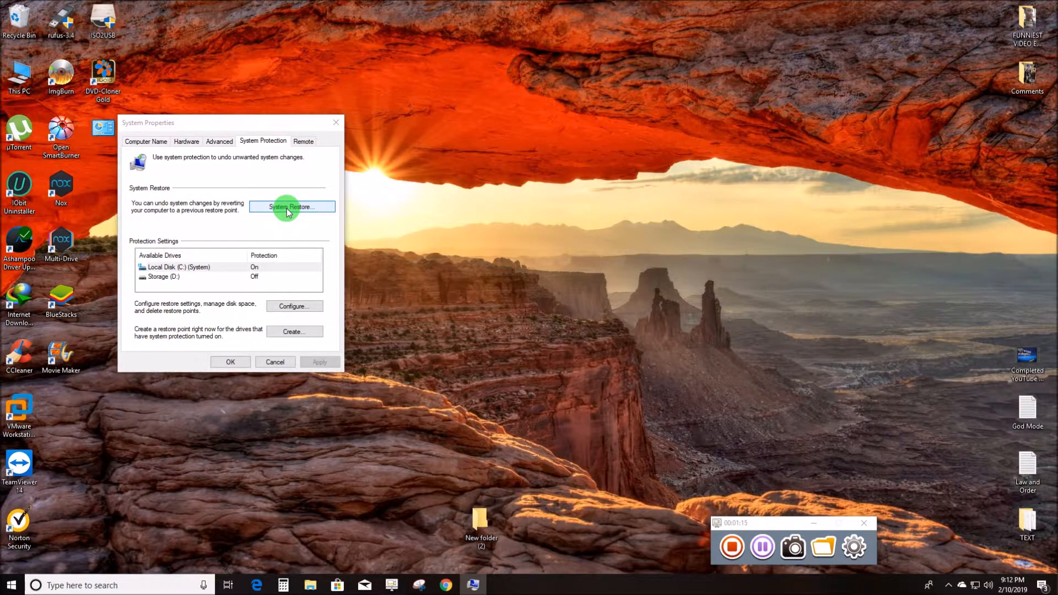
# Launch the System Restore wizard from System Properties
pyautogui.click(291, 207)
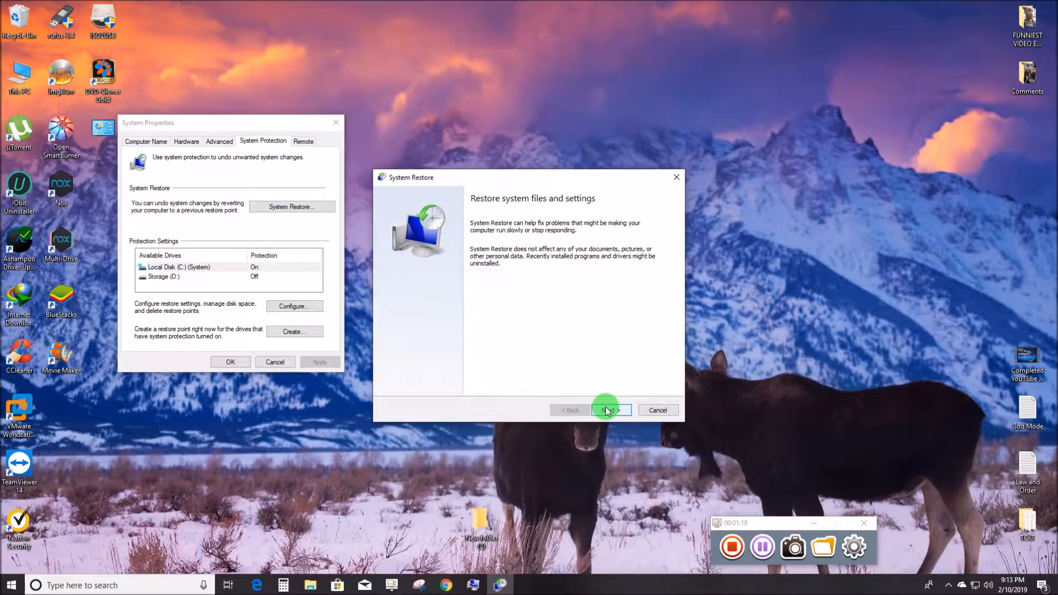
# View the restore point list with older points shown, confirming 'Everything is fine' is listed
pyautogui.click(611, 410)
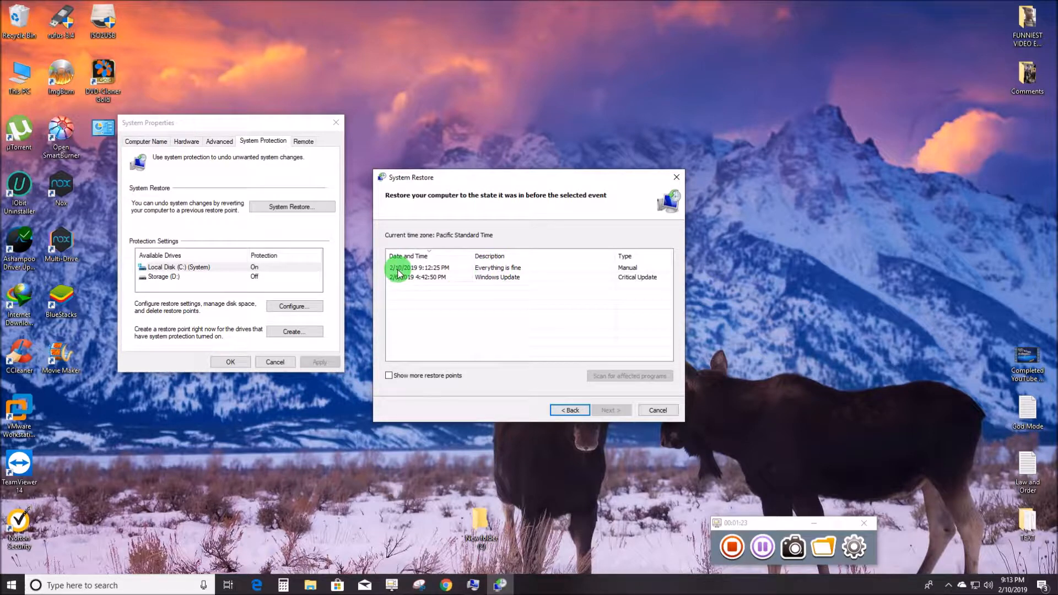
pyautogui.moveTo(642, 273)
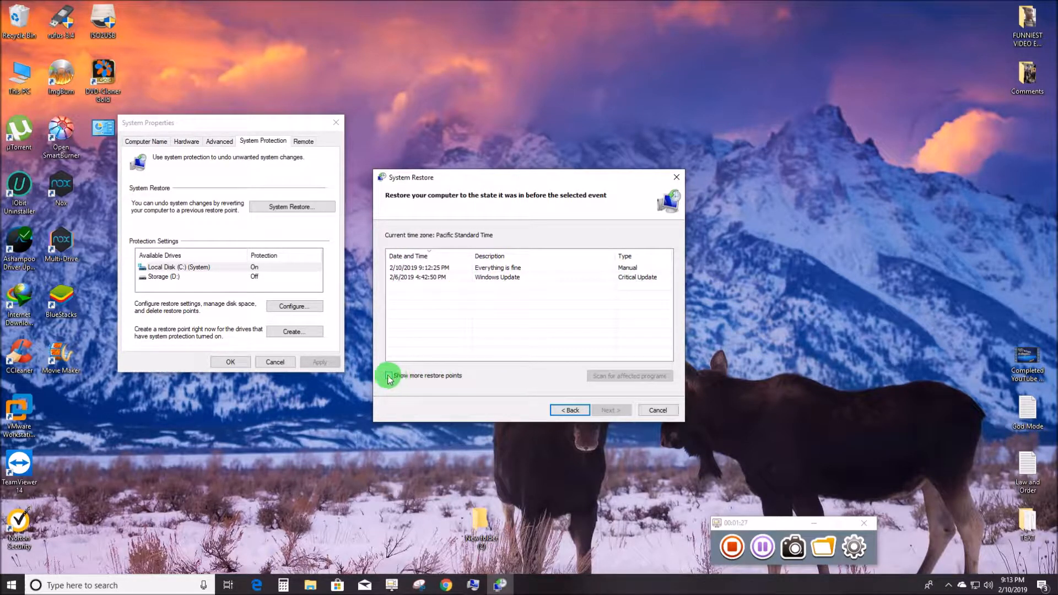
pyautogui.click(389, 375)
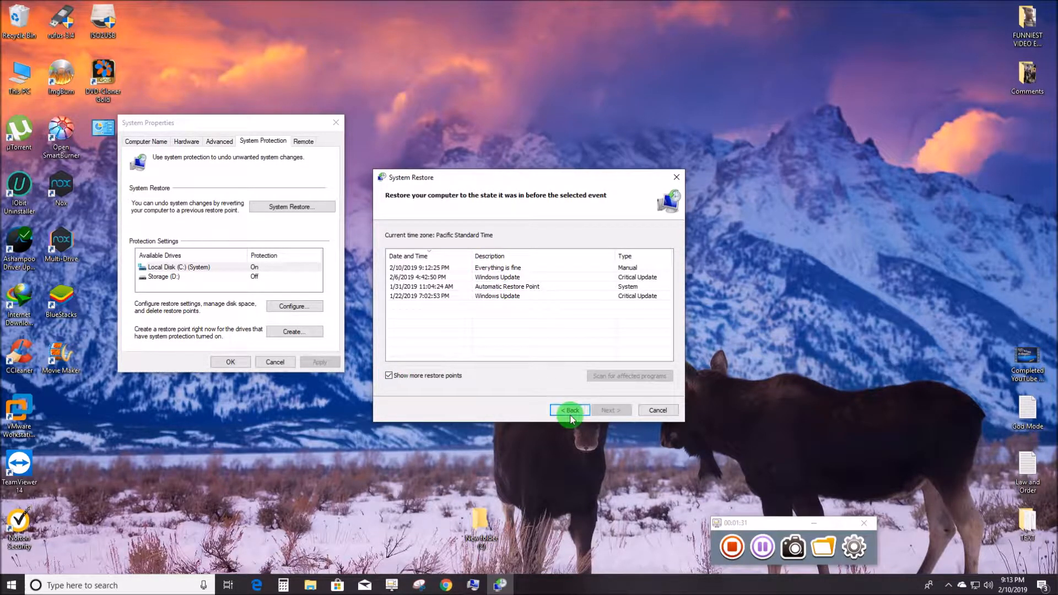
pyautogui.click(569, 410)
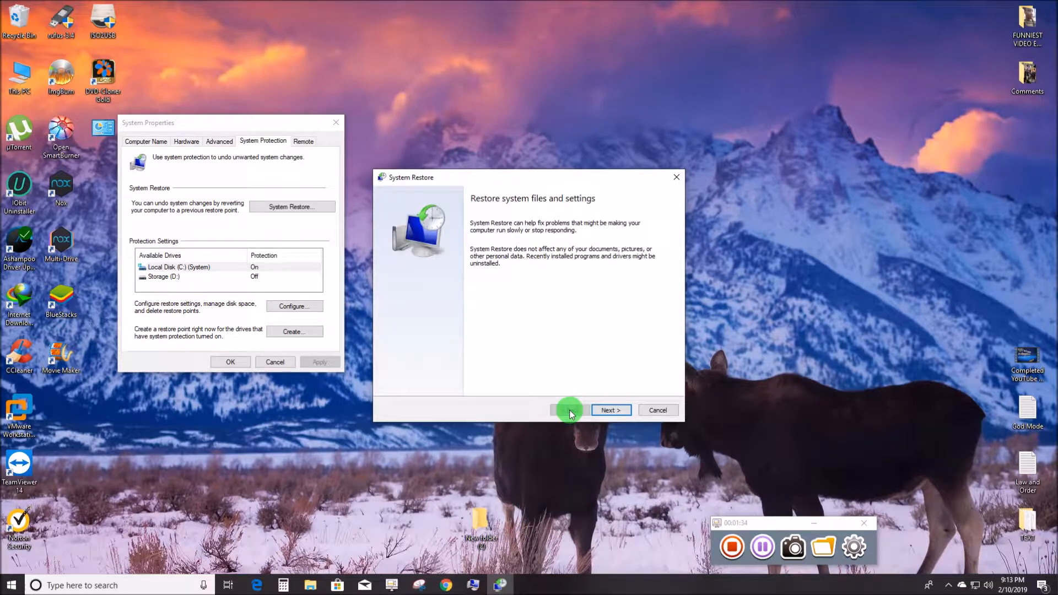
# Cancel the System Restore wizard and close System Properties
pyautogui.click(658, 410)
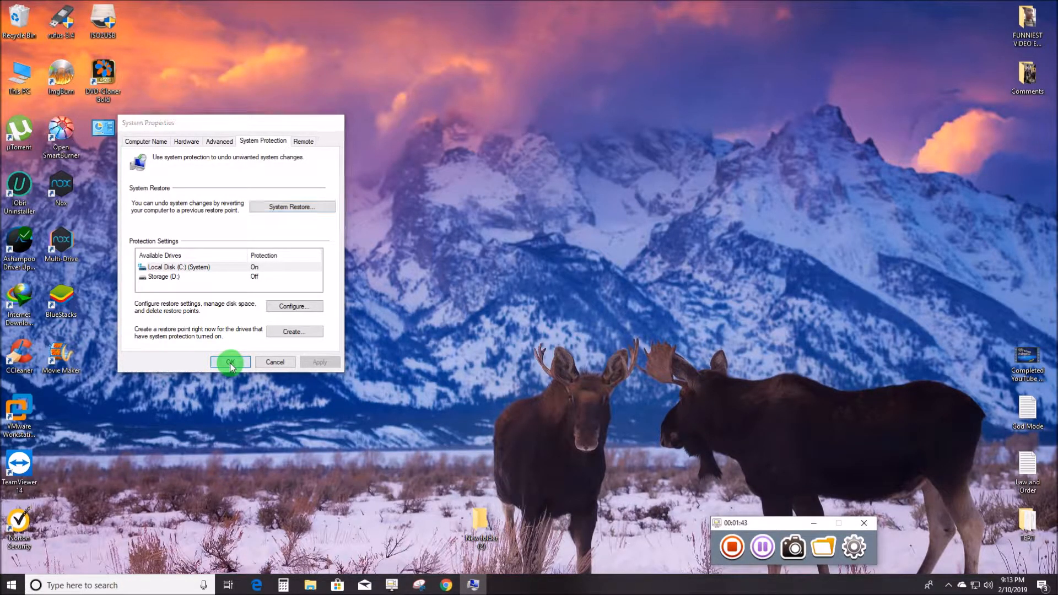
pyautogui.click(230, 361)
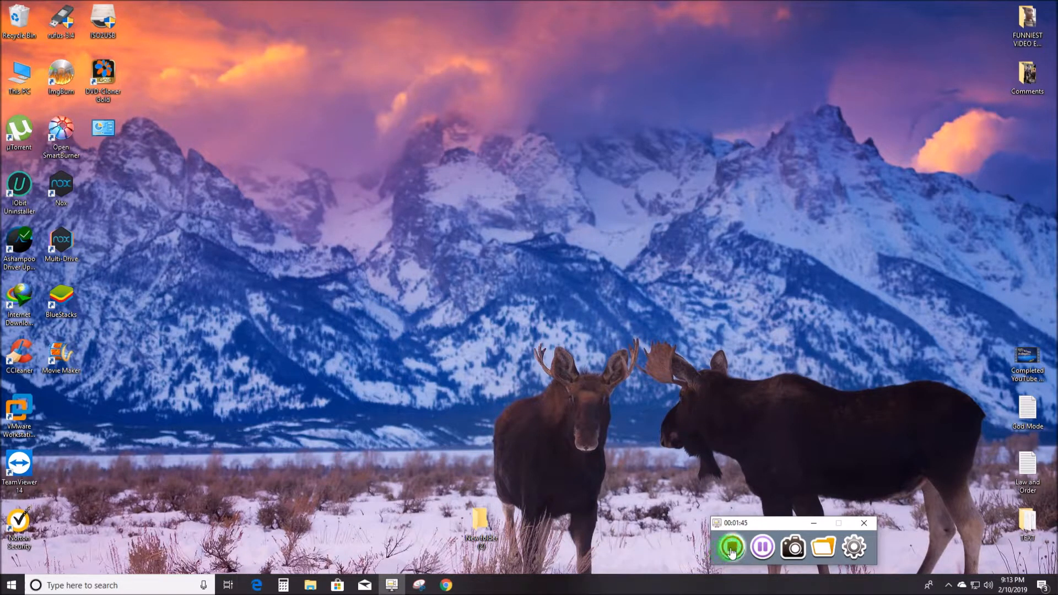